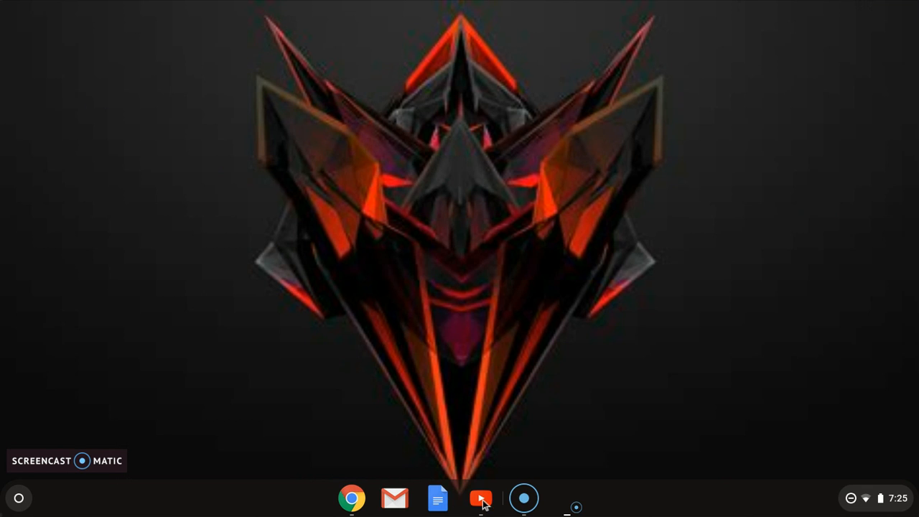
Launch YouTube from the shelf to reach the play update channel page
click(480, 498)
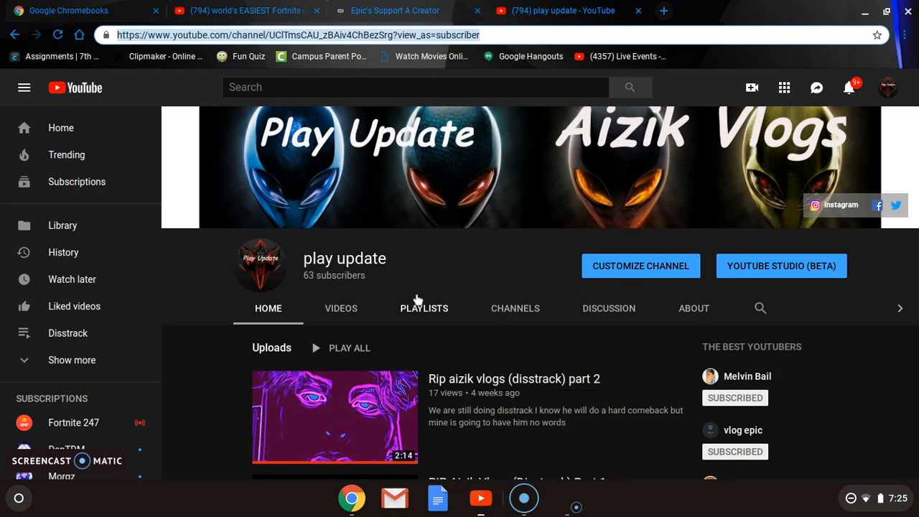
Show the channel's Videos tab and scroll back to uploads from a year ago
click(341, 308)
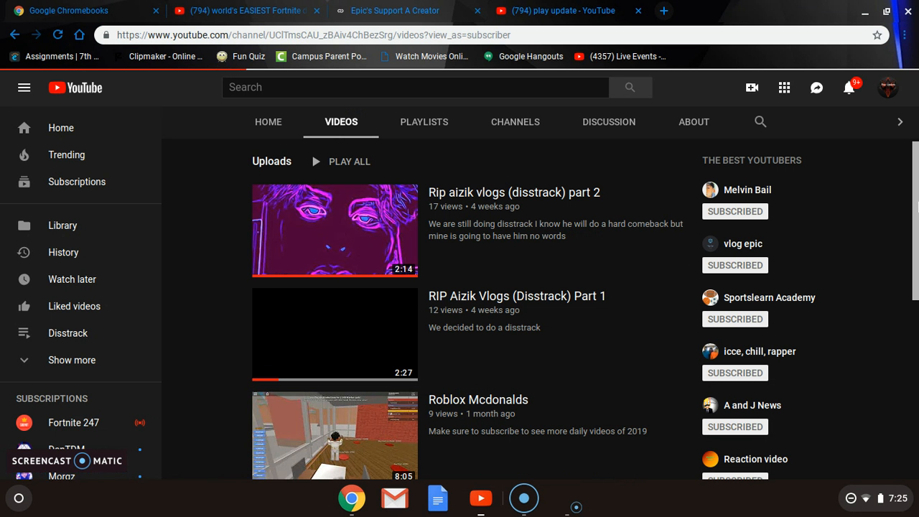
mouse_move(894, 209)
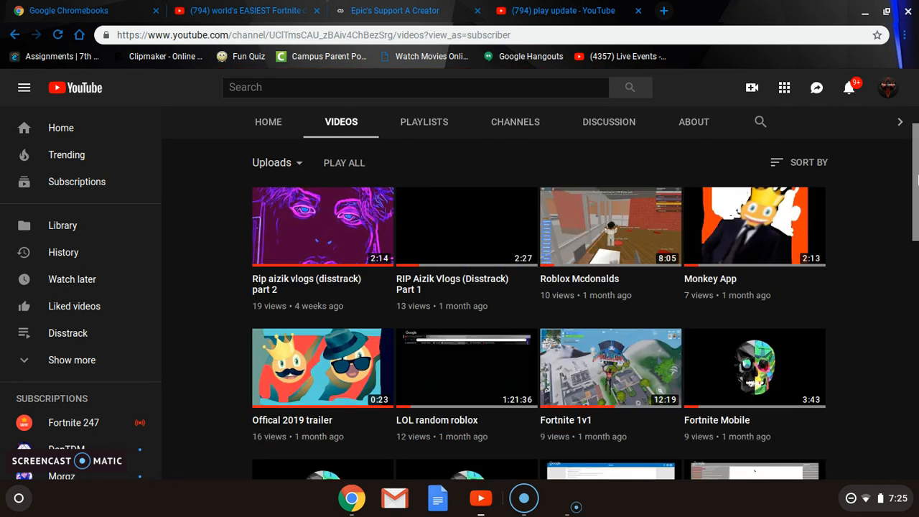
scroll(down, 3)
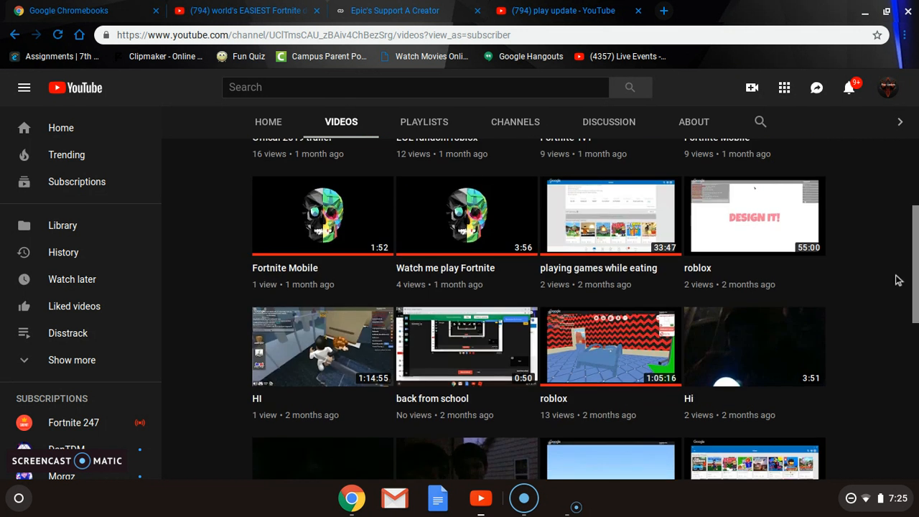
scroll(down, 3)
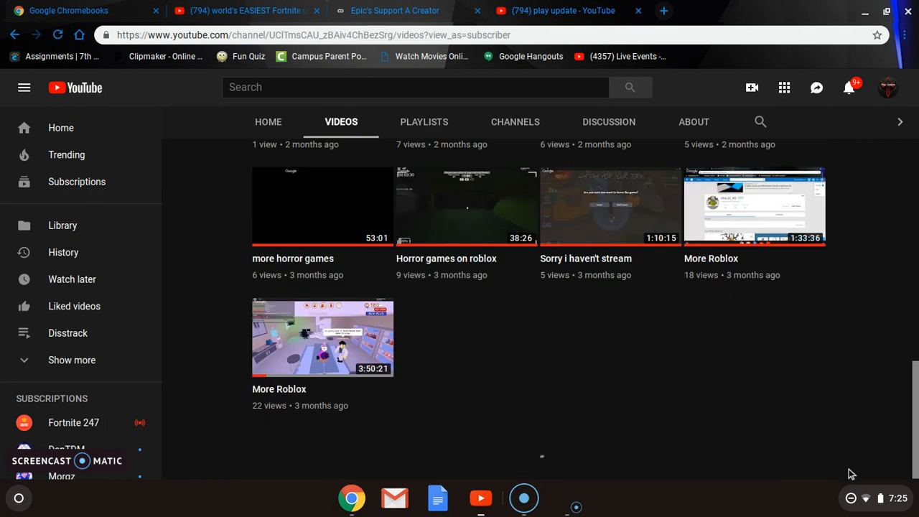
scroll(down, 3)
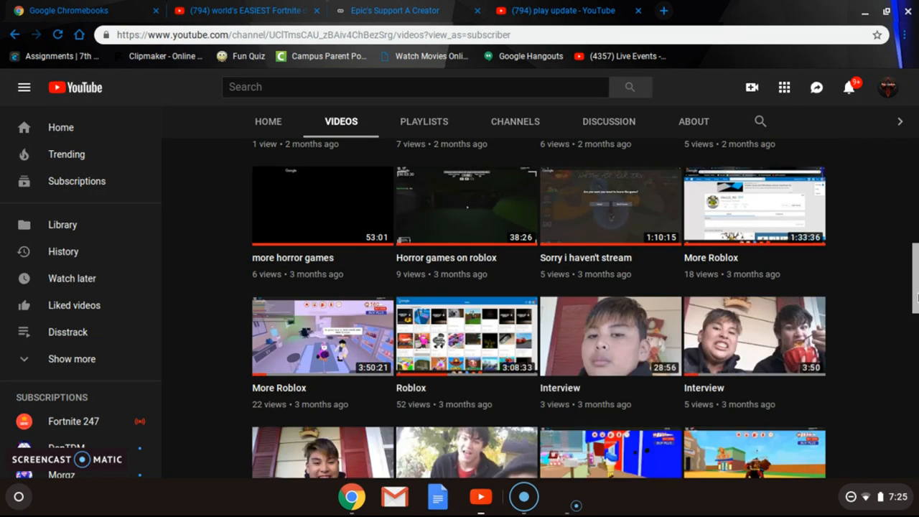
scroll(down, 3)
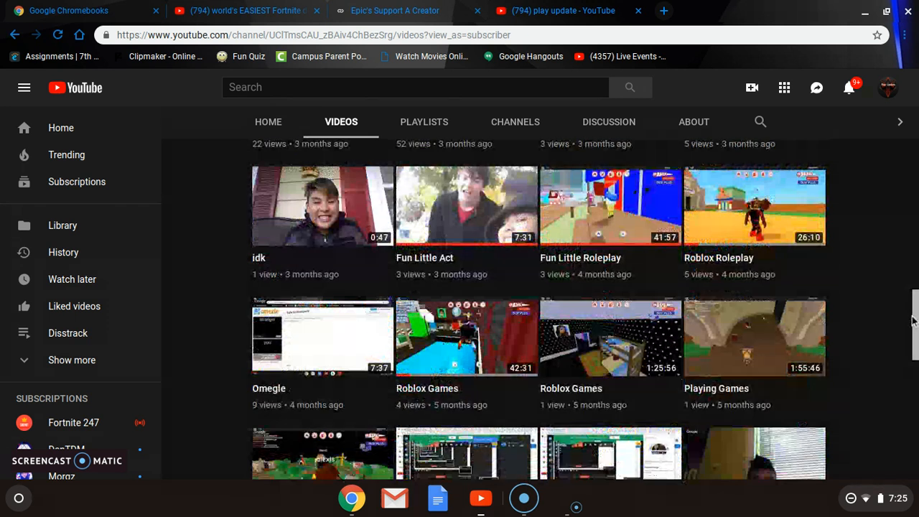
scroll(down, 3)
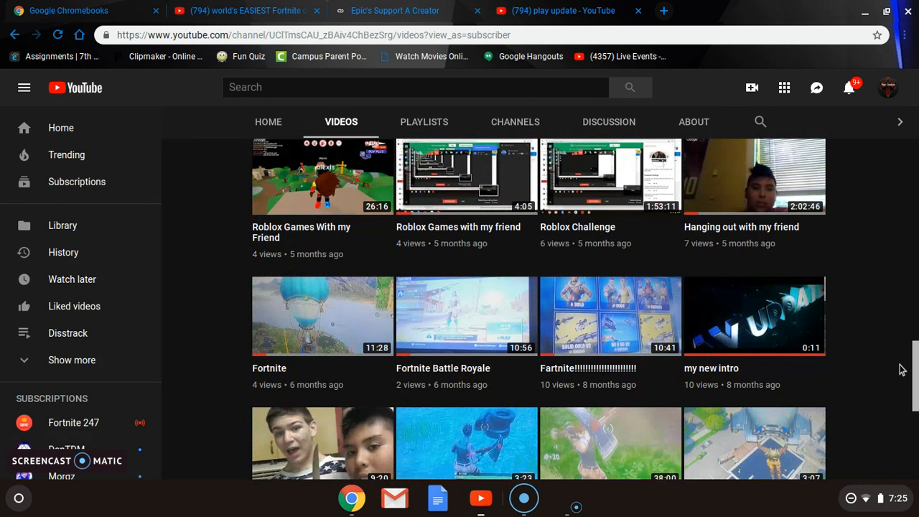
scroll(down, 3)
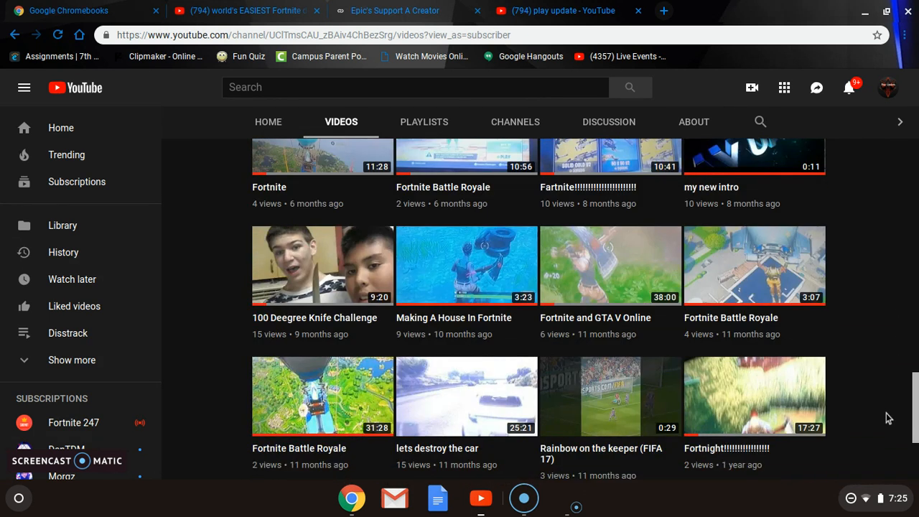
scroll(down, 3)
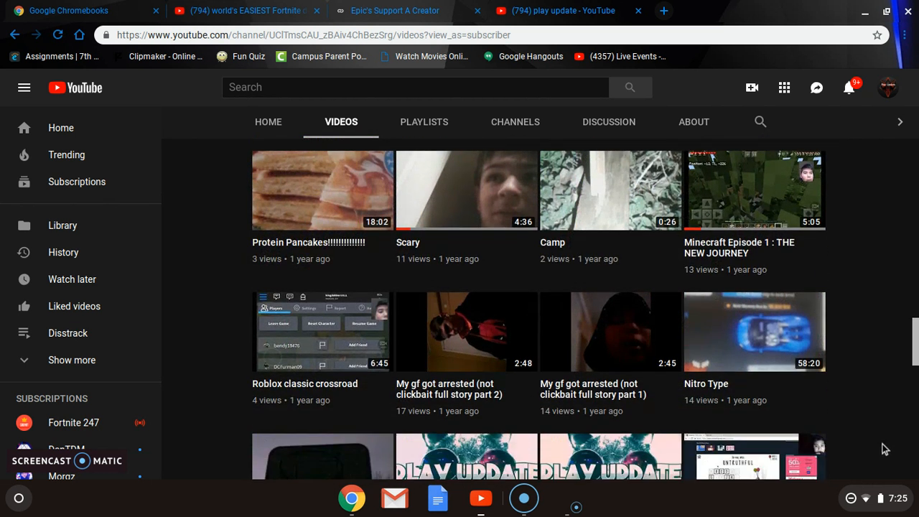
scroll(down, 3)
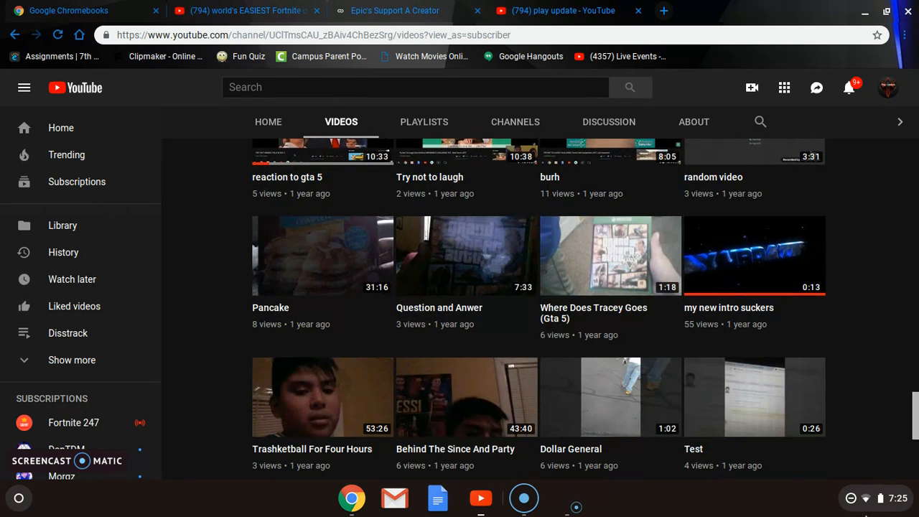
scroll(down, 3)
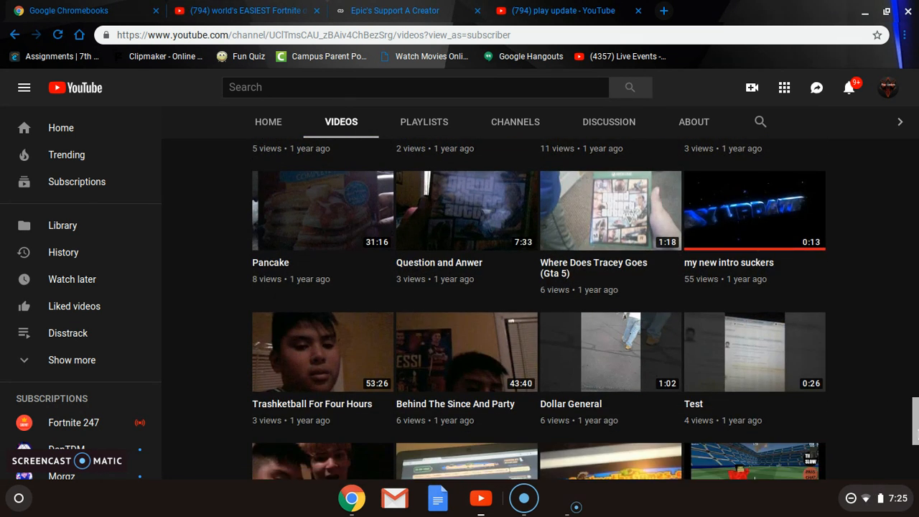
scroll(down, 3)
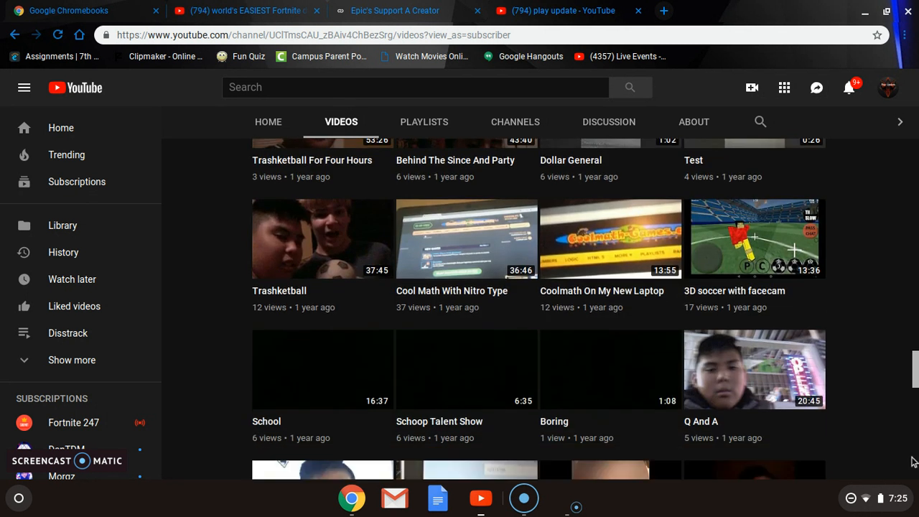
scroll(down, 3)
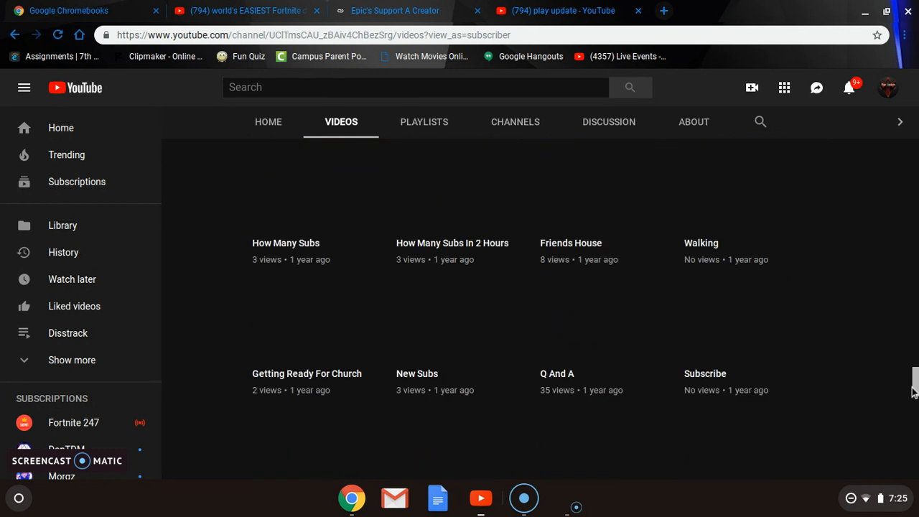
scroll(down, 3)
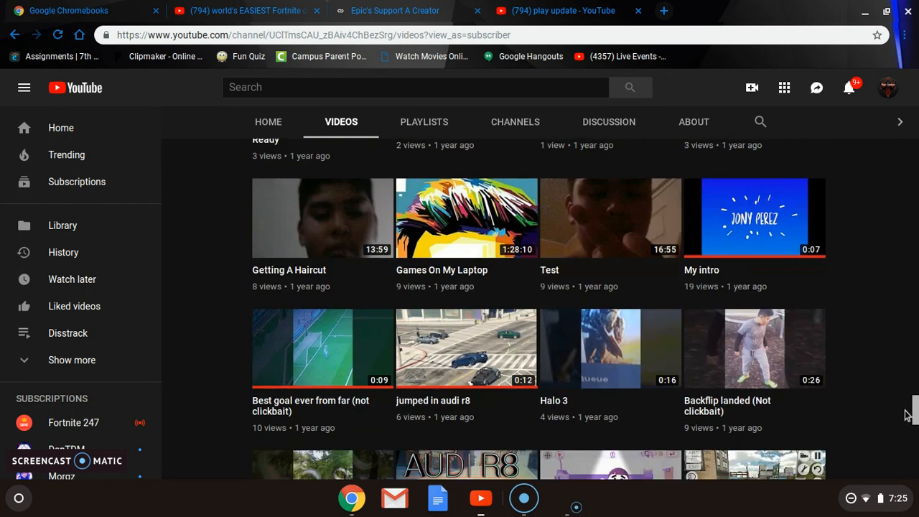
scroll(down, 3)
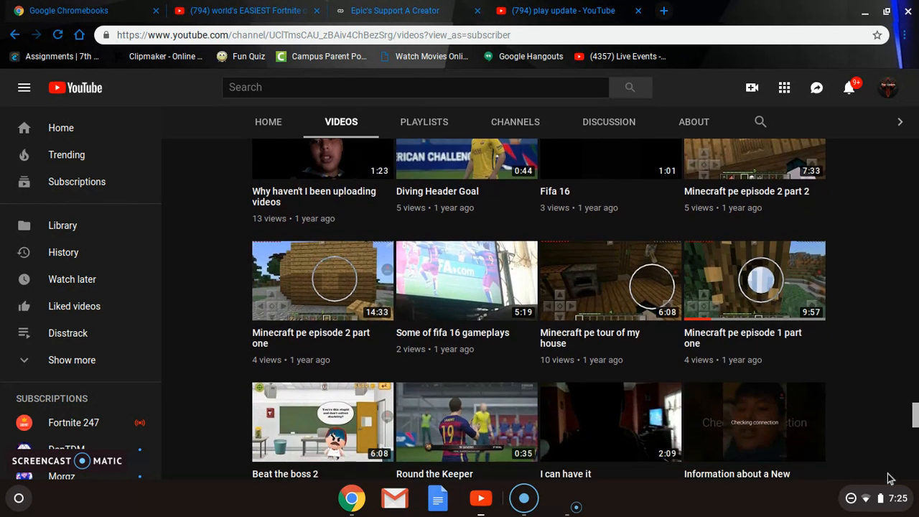
scroll(down, 3)
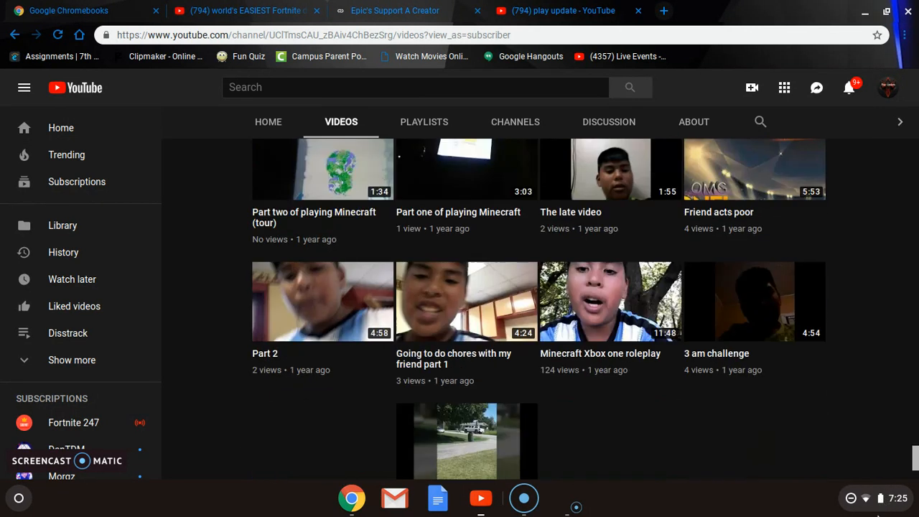
scroll(down, 3)
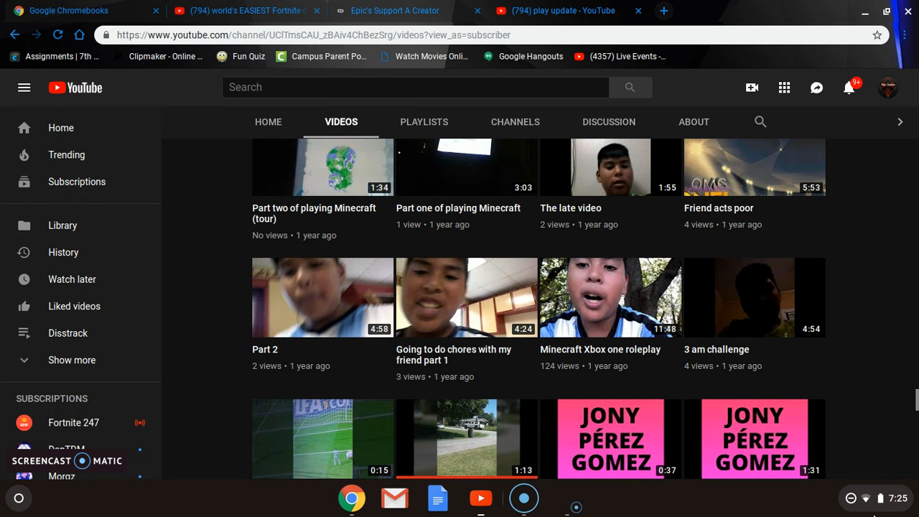
scroll(down, 3)
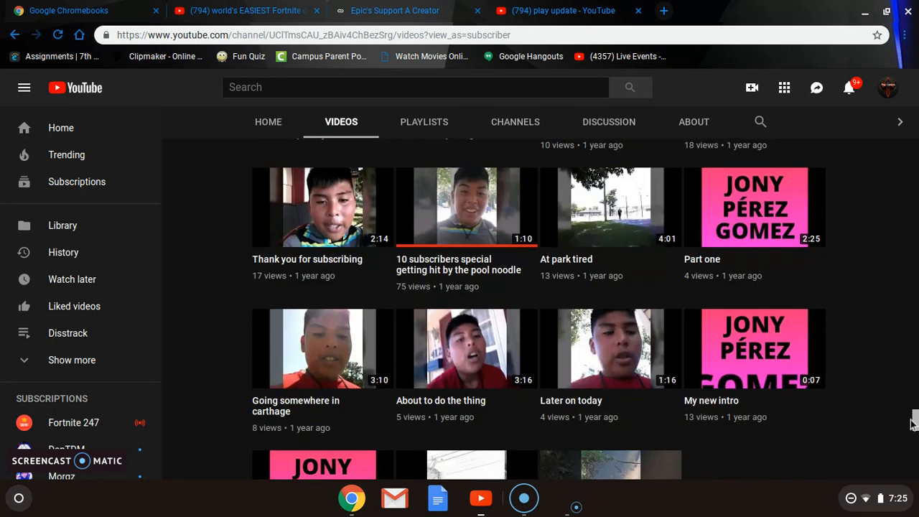
scroll(down, 3)
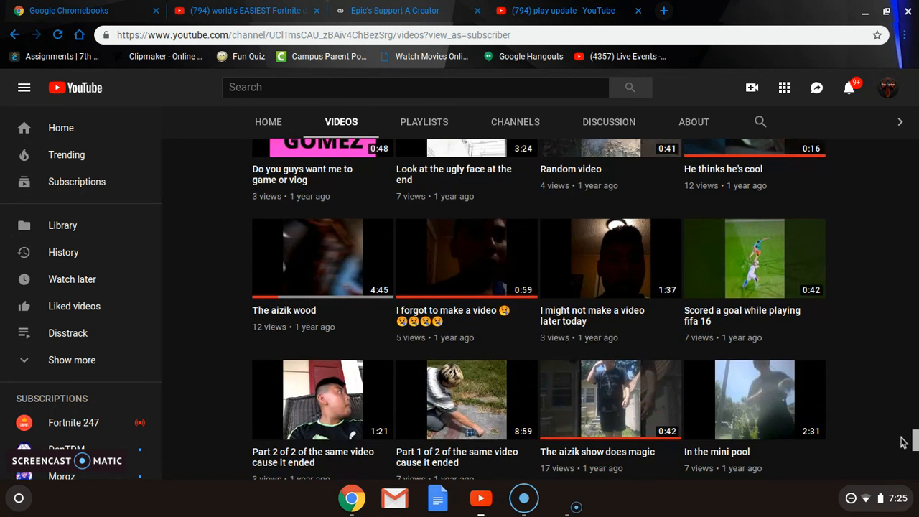
scroll(down, 3)
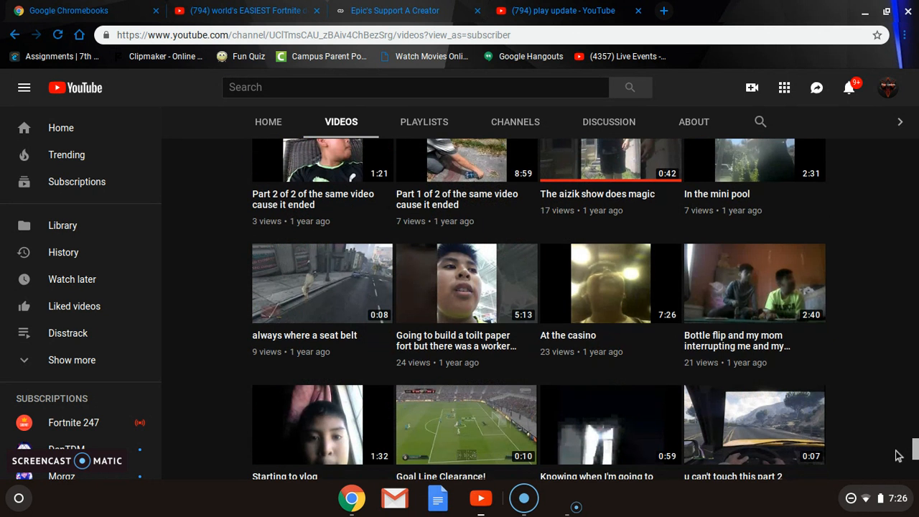
scroll(down, 3)
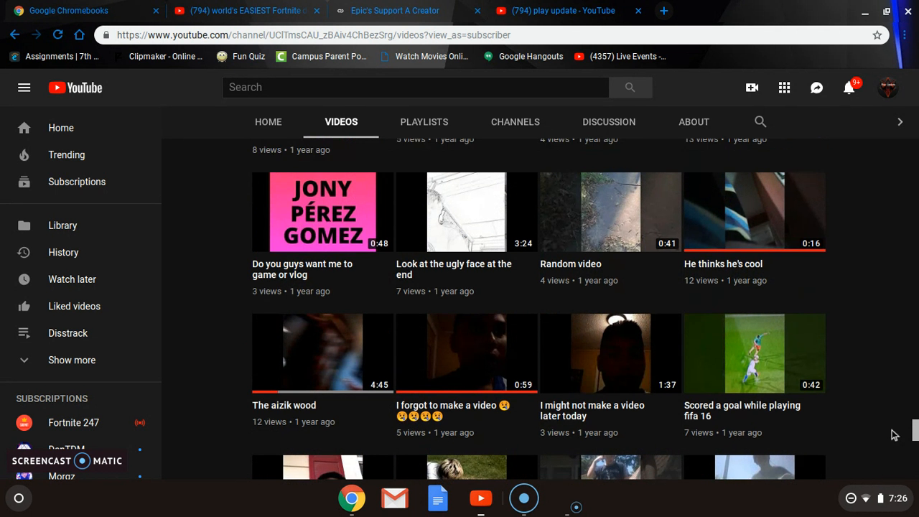
scroll(down, 3)
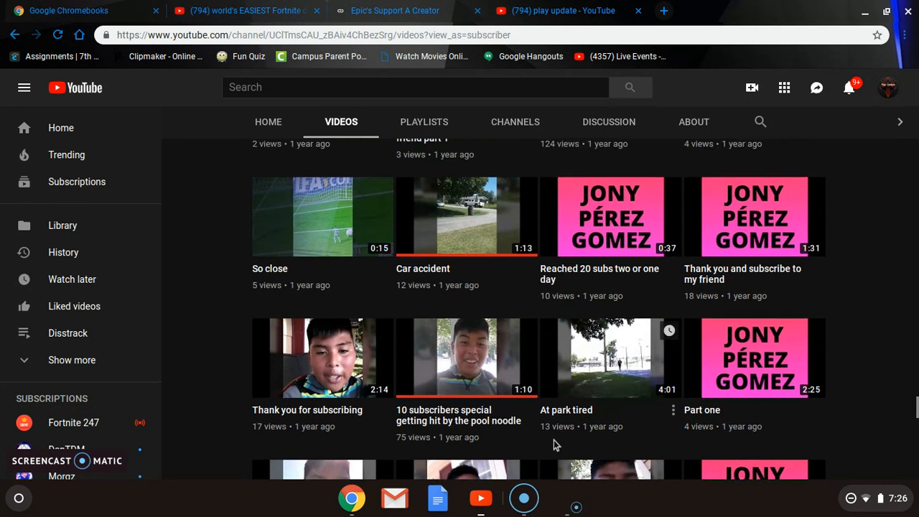
mouse_move(466, 384)
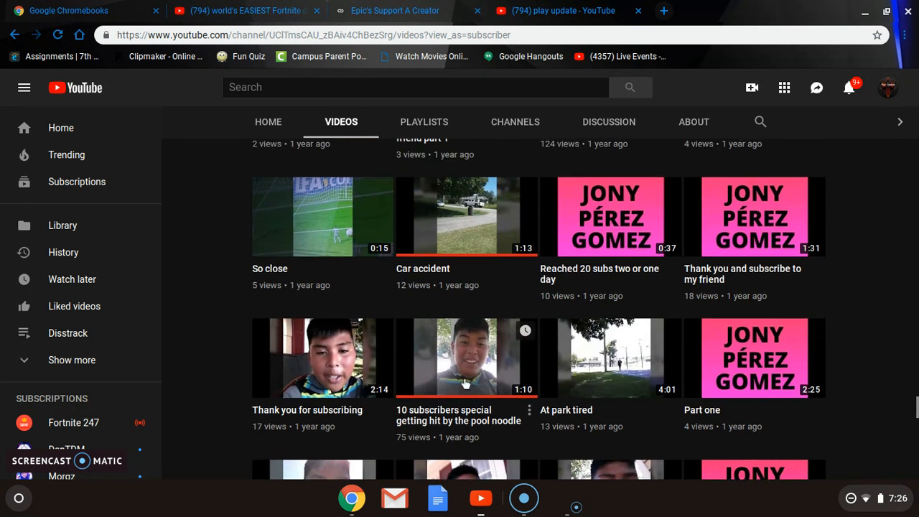
mouse_move(449, 371)
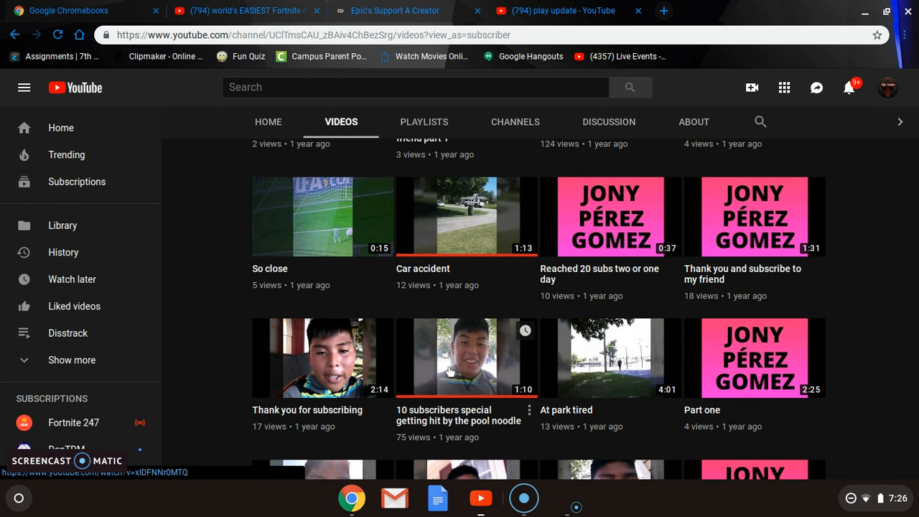
mouse_move(449, 370)
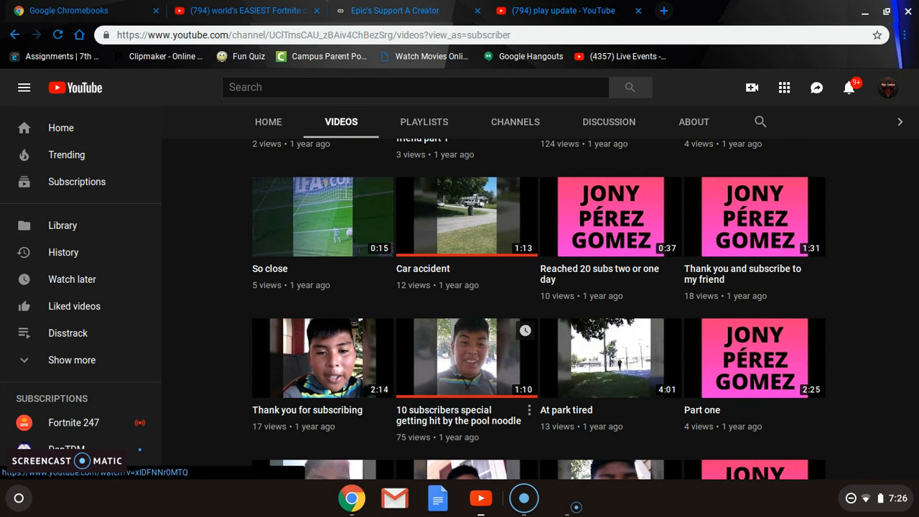
mouse_move(473, 328)
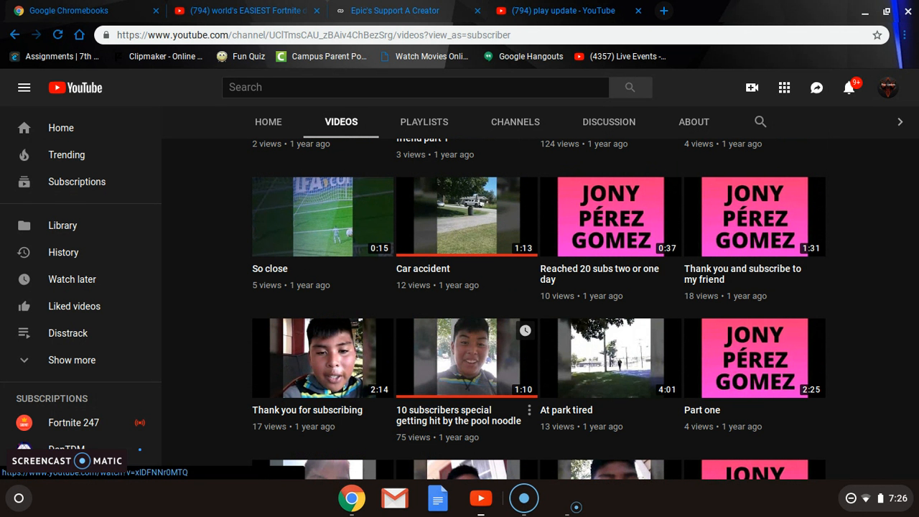
Go to the play update channel's About tab
click(693, 122)
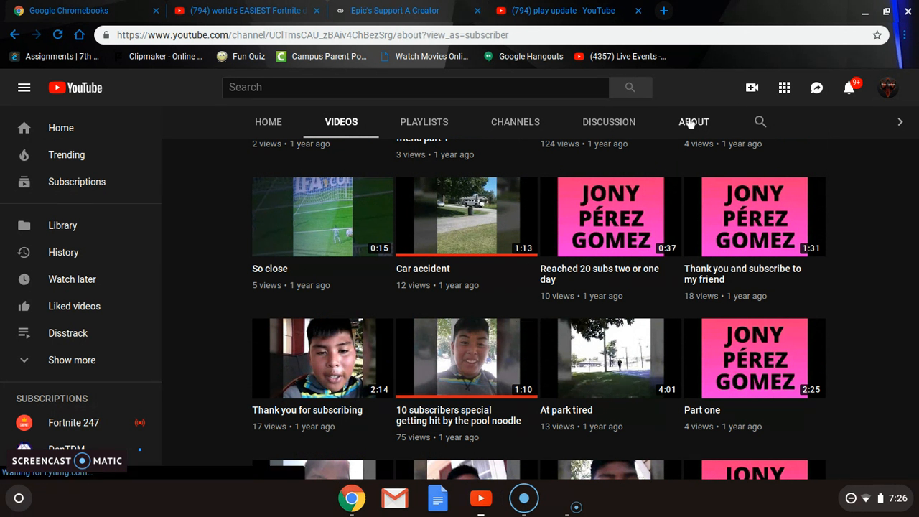
Reload About and read the description, Sep 20, 2015 join date and 2,047 views
click(694, 121)
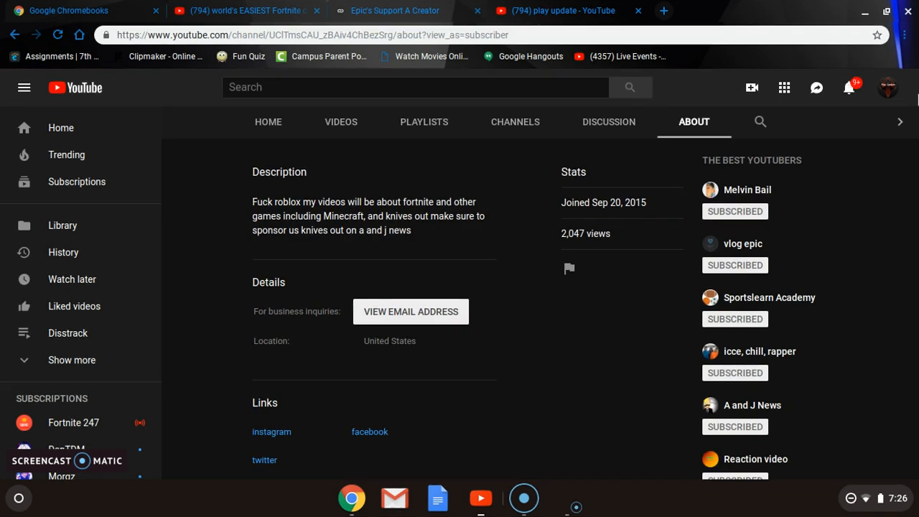
scroll(down, 3)
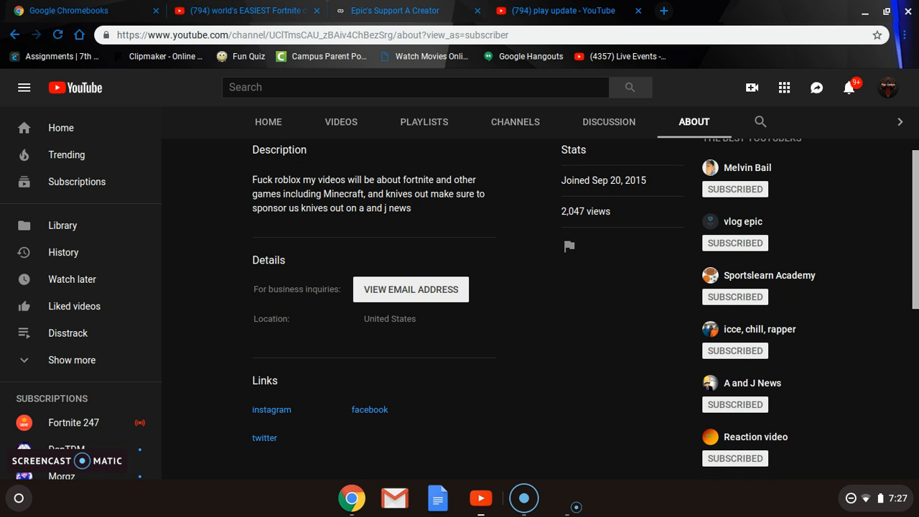
mouse_move(604, 462)
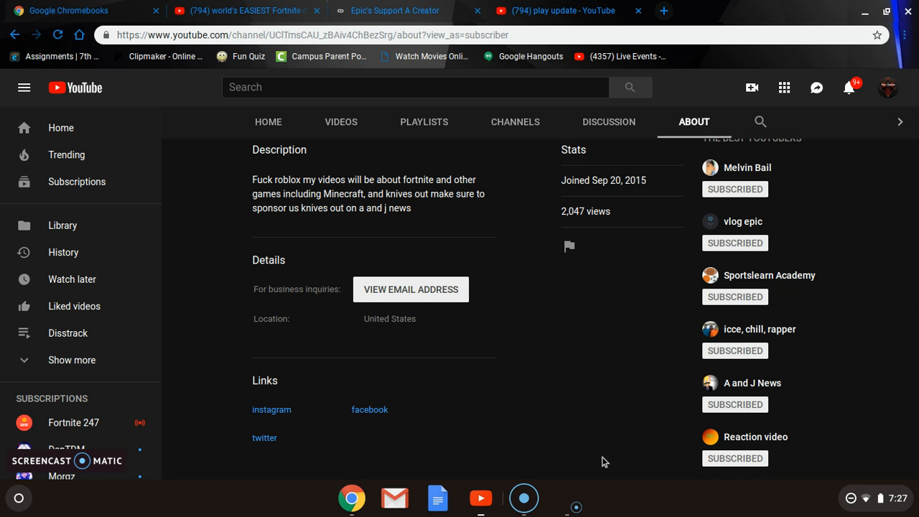
mouse_move(574, 504)
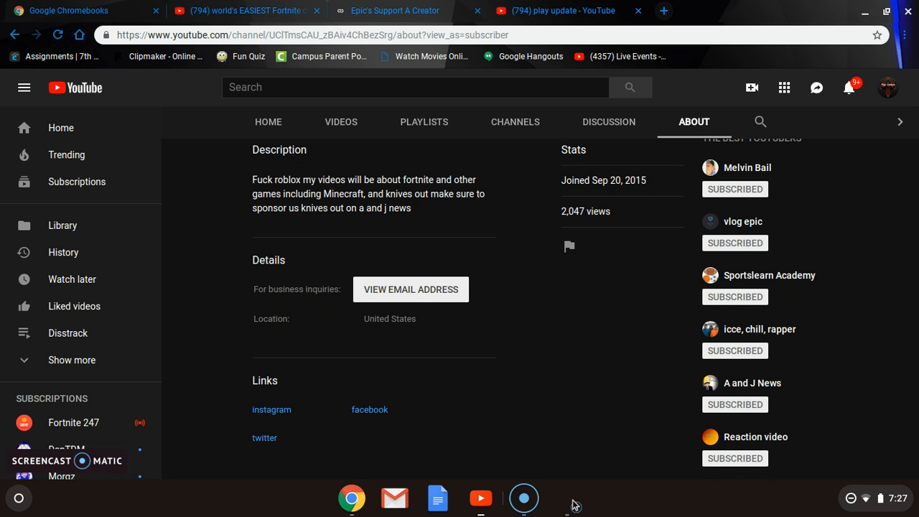
mouse_move(567, 499)
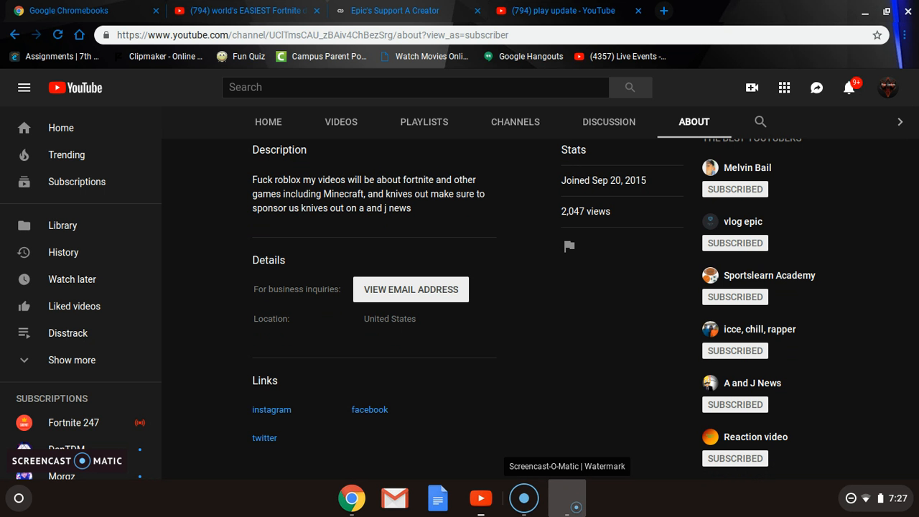